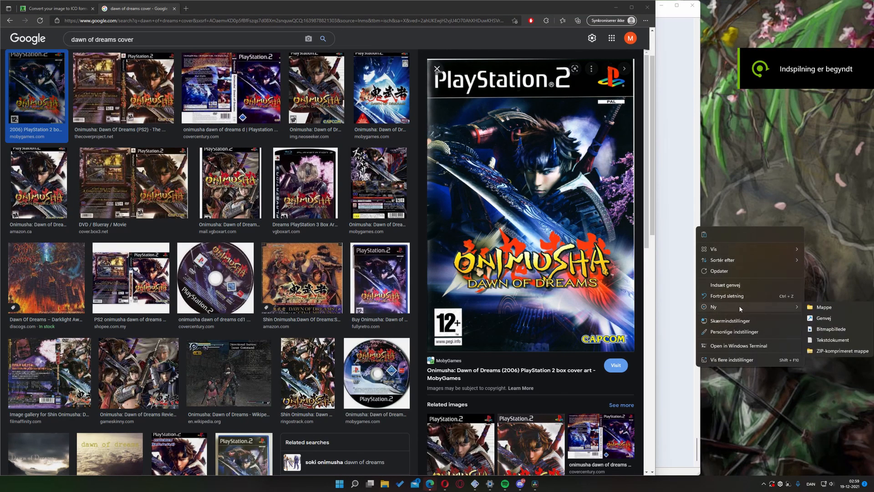
# Step: Save the Onimusha Dawn of Dreams cover image into a newly created desktop folder
pyautogui.click(824, 307)
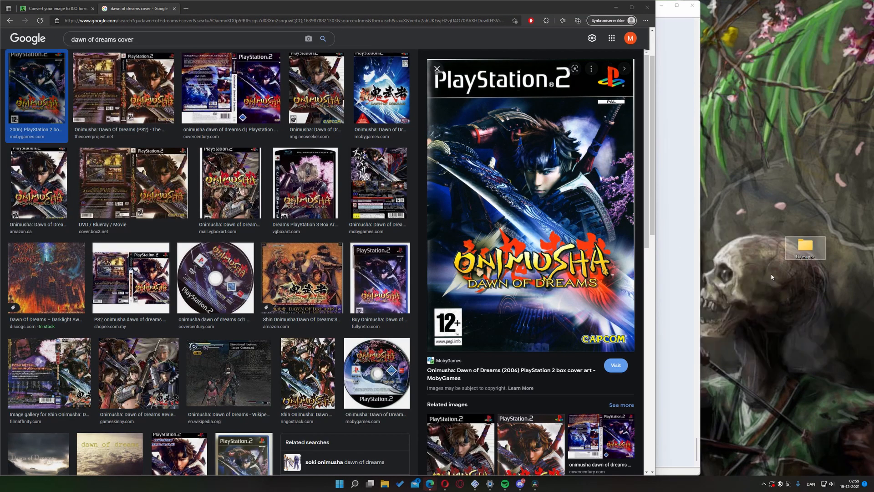
pyautogui.doubleClick(804, 247)
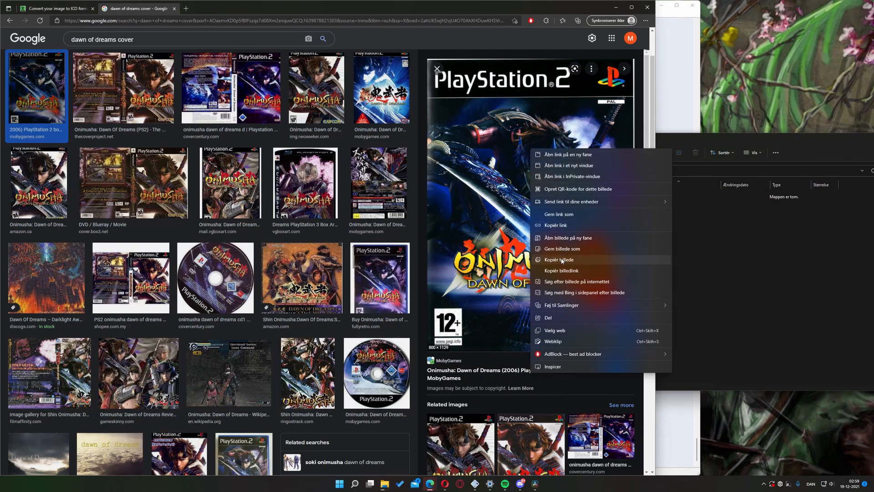
pyautogui.click(562, 248)
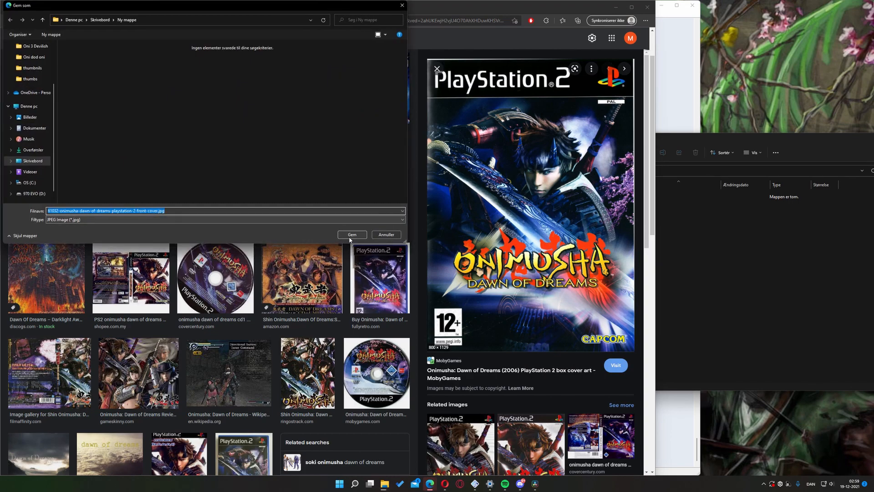
pyautogui.click(352, 234)
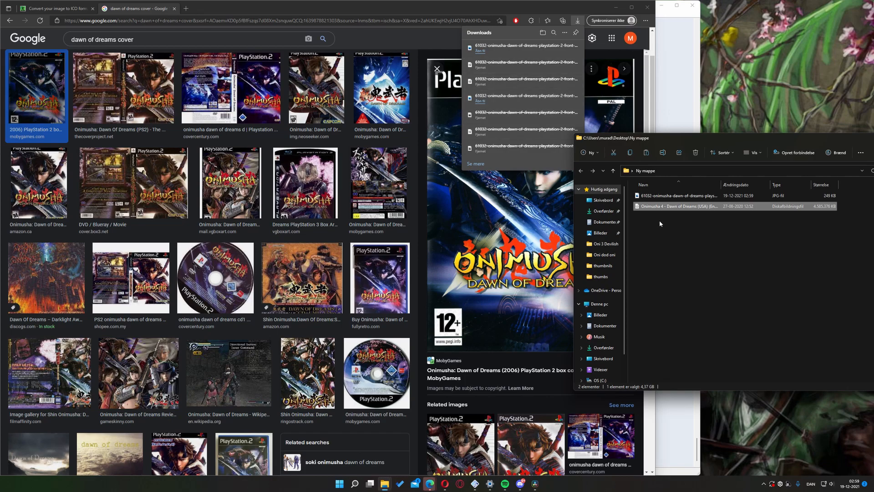
# Step: Create a shortcut to the game ISO inside the same folder
pyautogui.rightClick(677, 206)
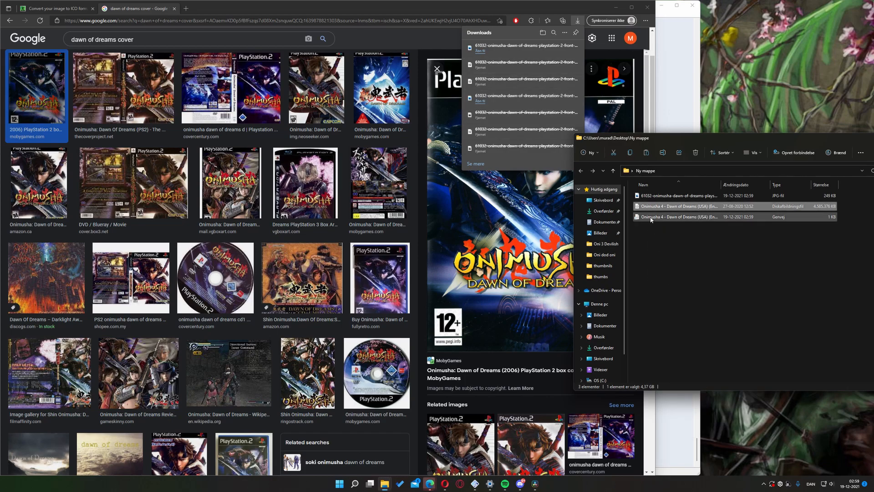
pyautogui.click(53, 8)
pyautogui.write('25')
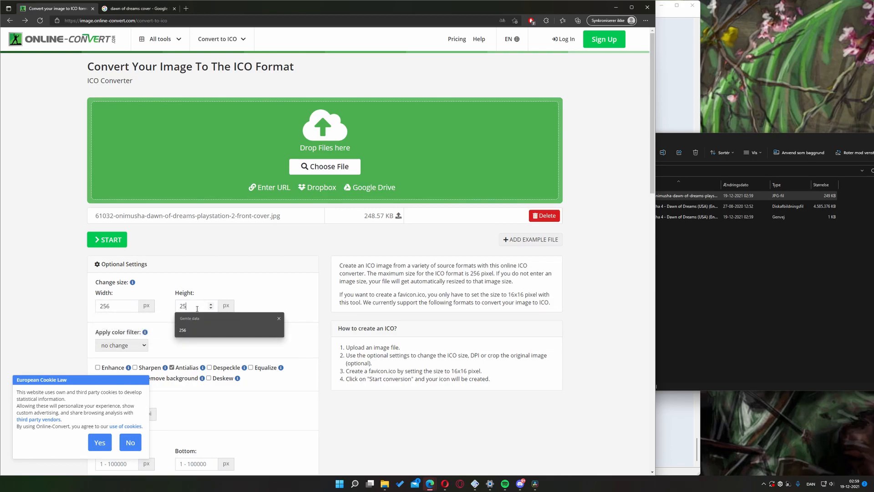
# Step: Convert the cover JPG to a 256 by 256 ICO and download it into the folder
pyautogui.click(107, 240)
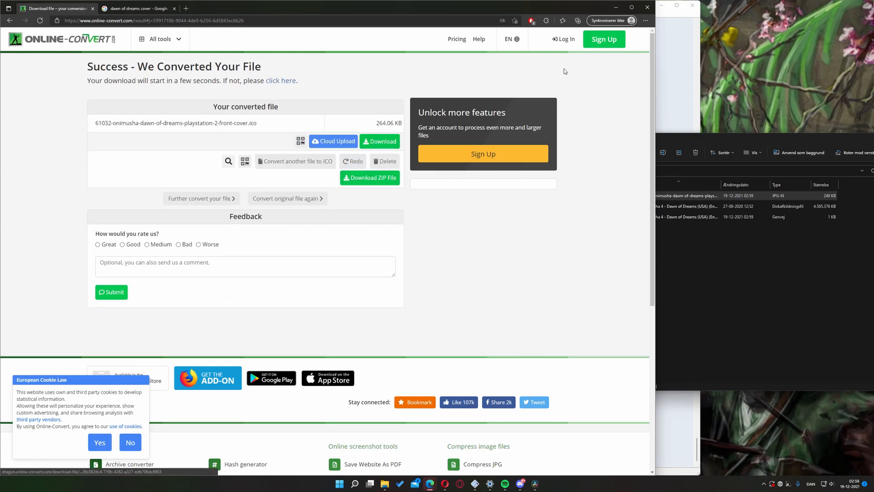
pyautogui.click(578, 21)
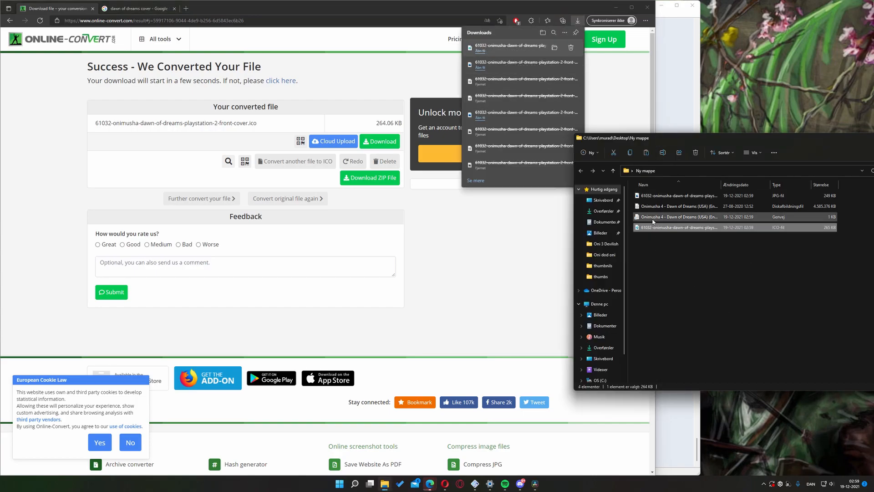
# Step: Assign the cover-art ICO as the ISO shortcut's icon through its Properties
pyautogui.rightClick(678, 227)
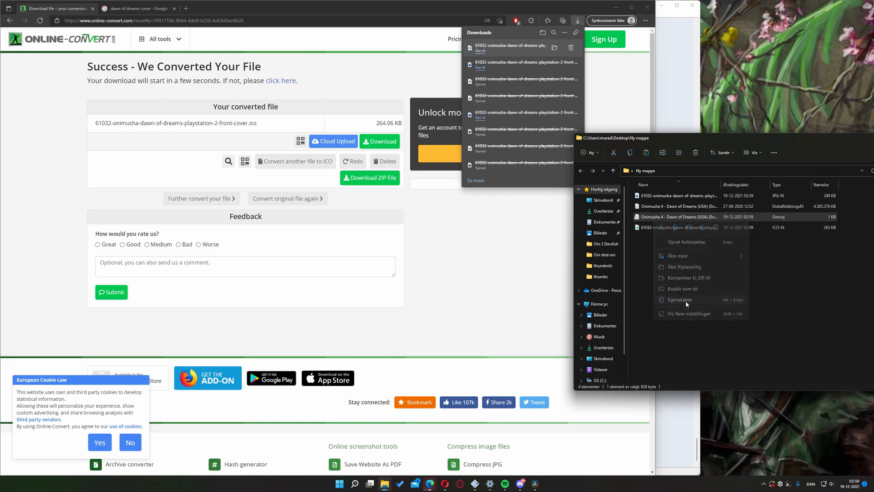
pyautogui.click(679, 300)
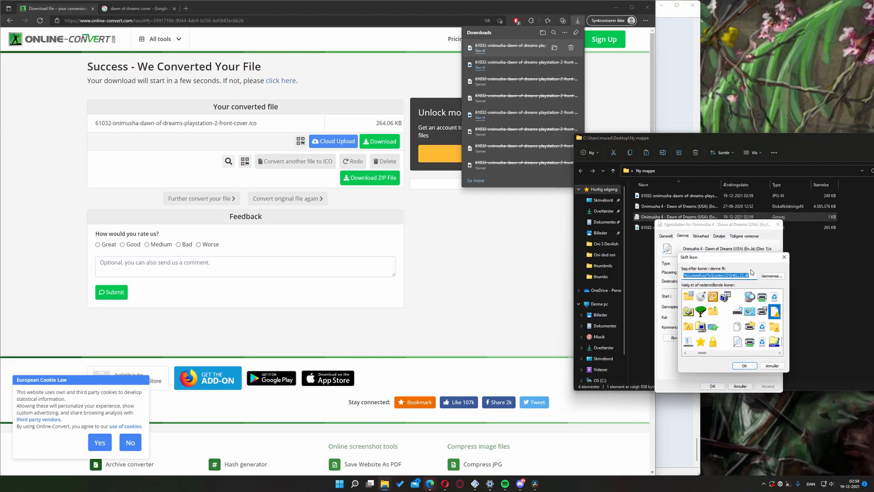
pyautogui.click(771, 276)
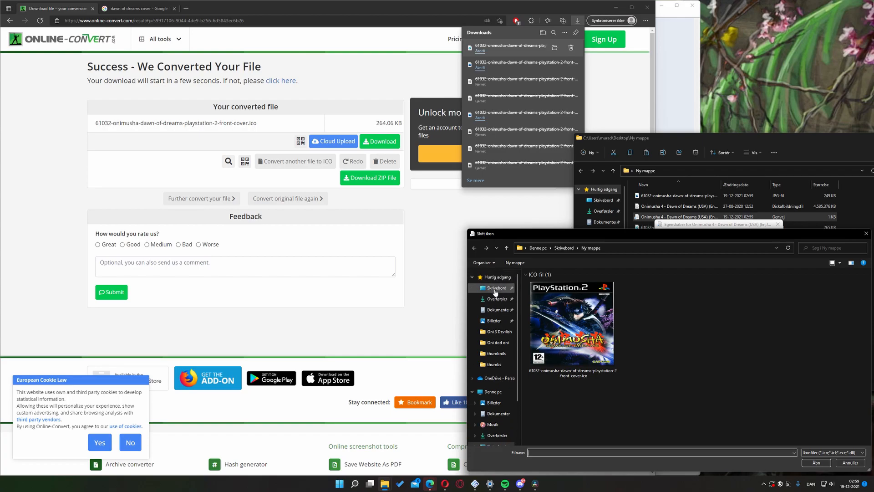
pyautogui.click(571, 325)
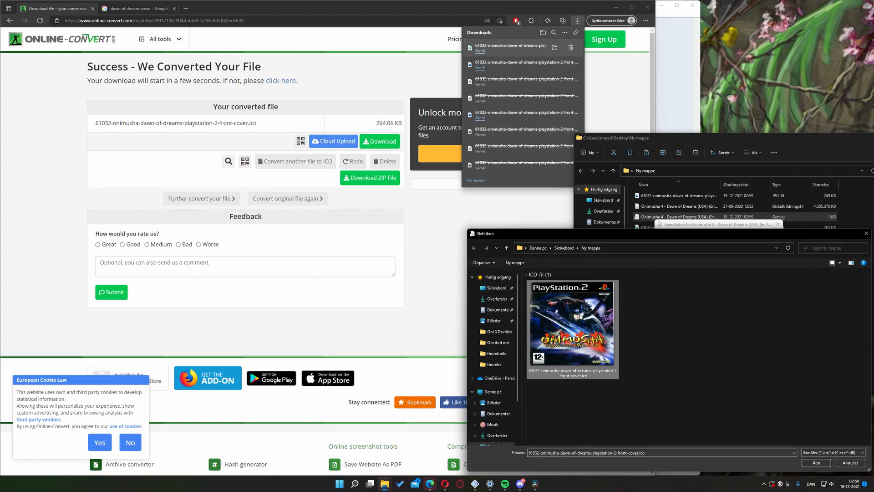
pyautogui.moveTo(816, 462)
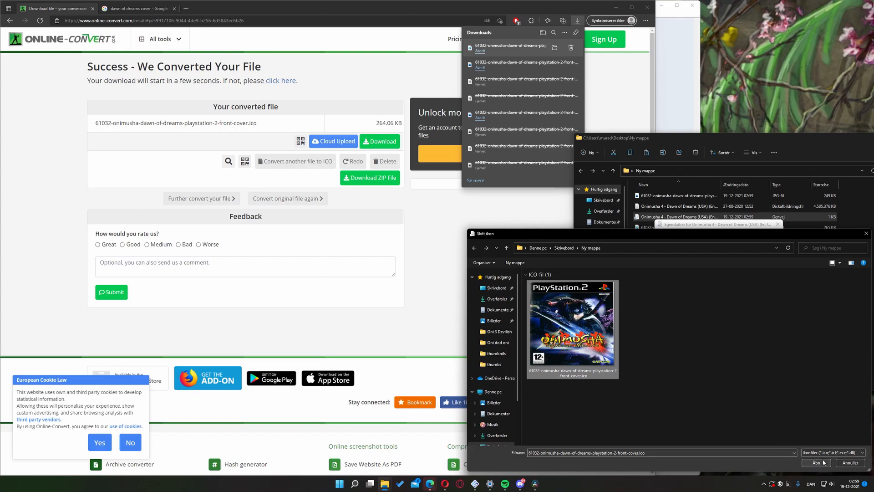
pyautogui.click(815, 463)
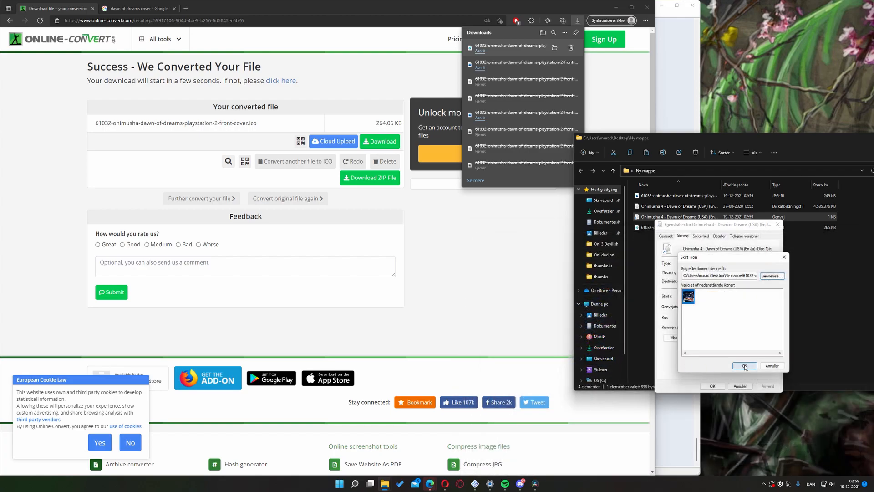
pyautogui.click(744, 366)
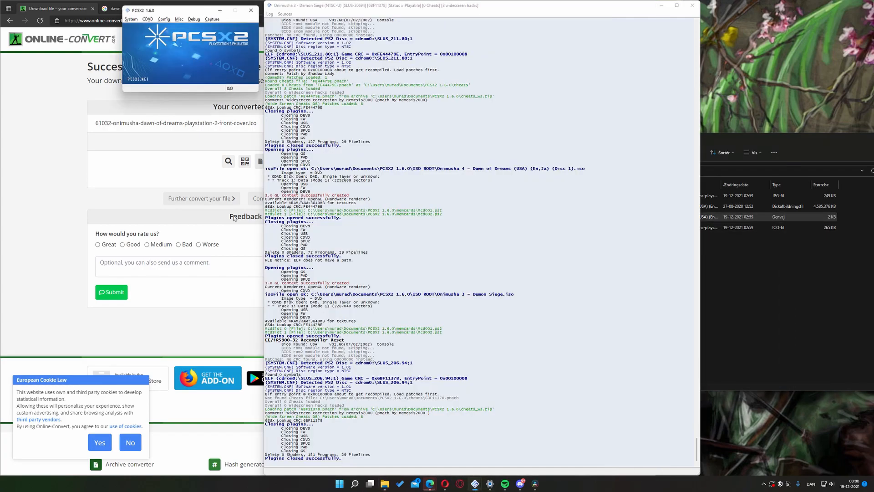
# Step: From Boot ISO, browse into Ny mappe and group its listing by type, descending
pyautogui.click(131, 19)
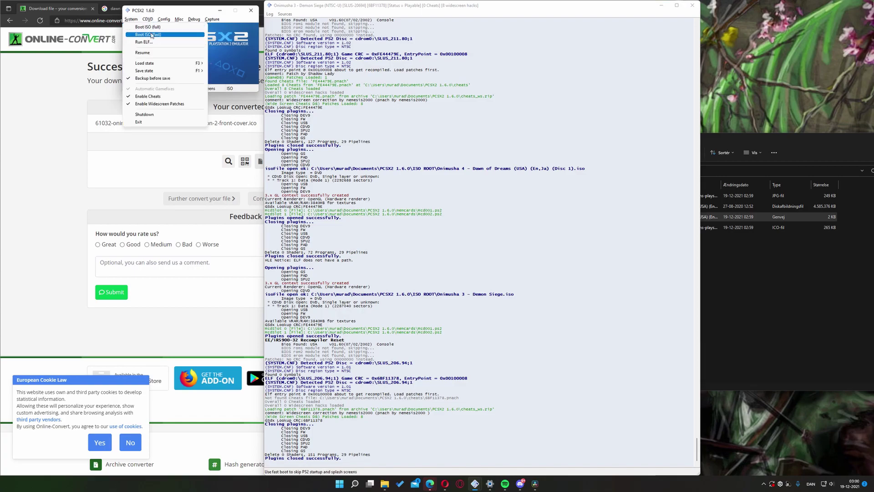
pyautogui.click(148, 26)
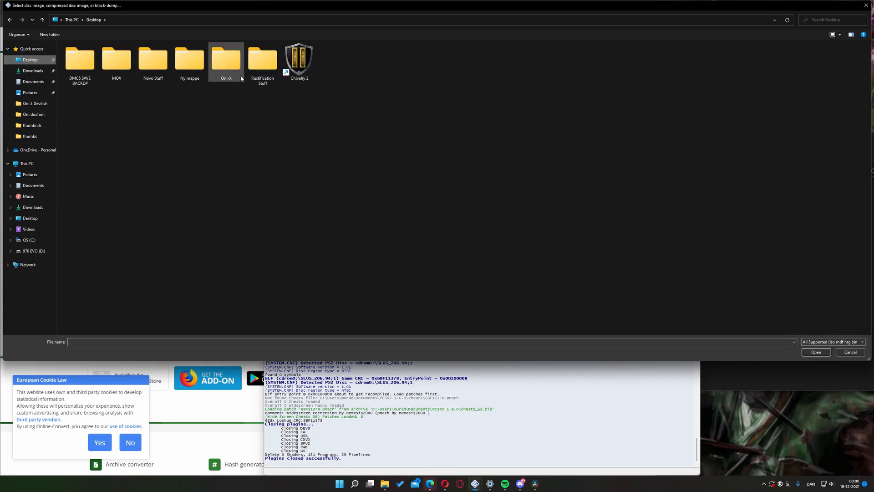
pyautogui.doubleClick(189, 58)
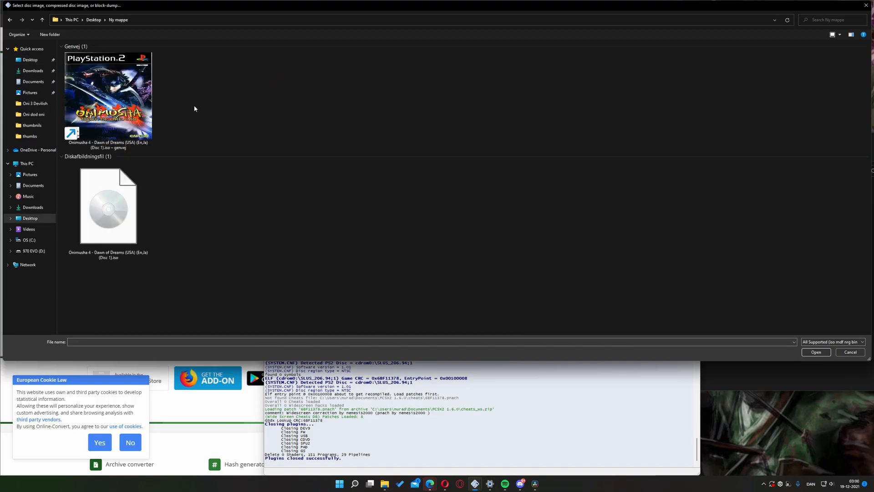
pyautogui.rightClick(195, 108)
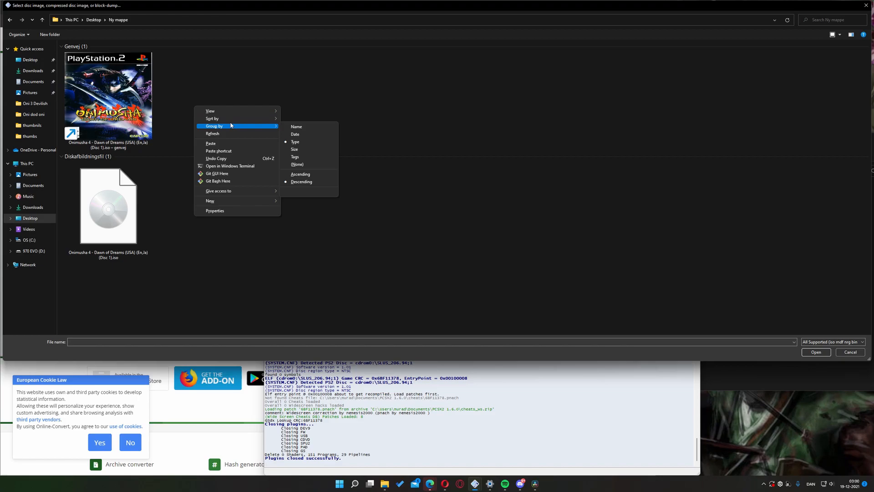
pyautogui.moveTo(297, 141)
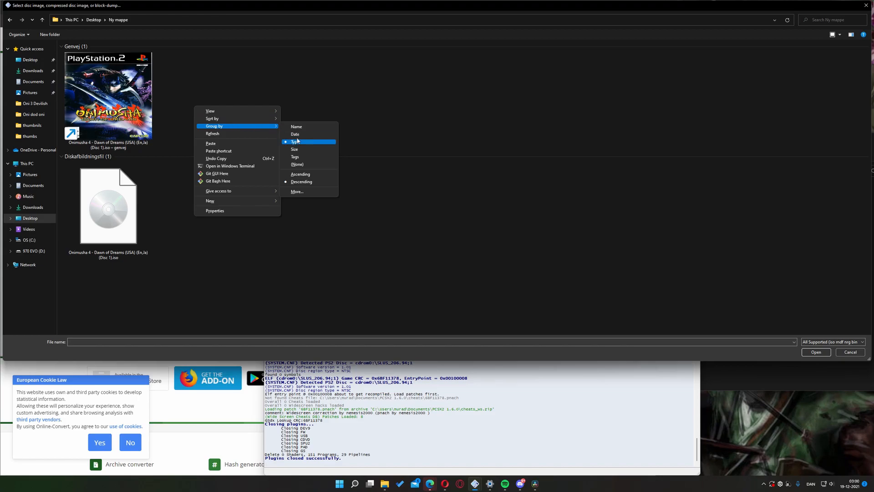
pyautogui.moveTo(314, 175)
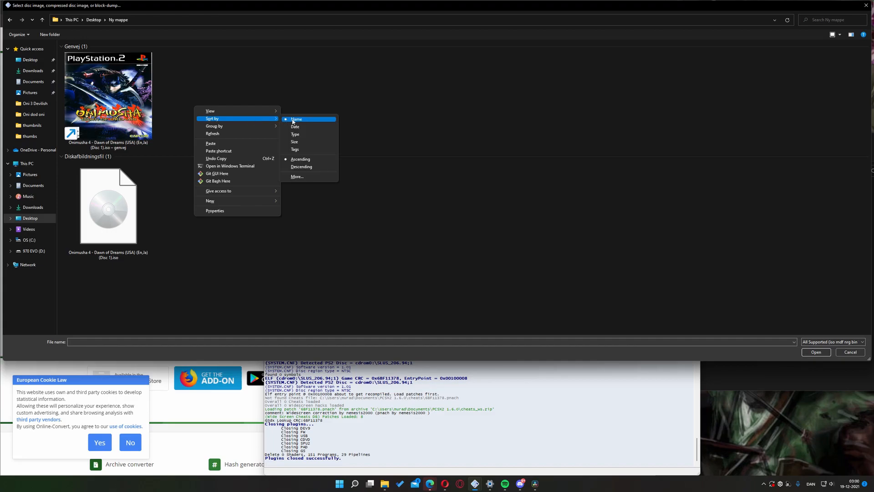
pyautogui.moveTo(300, 159)
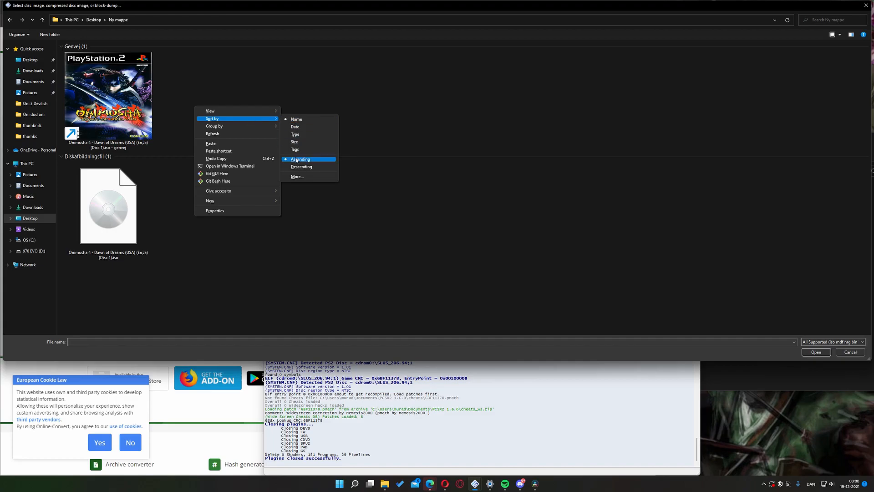